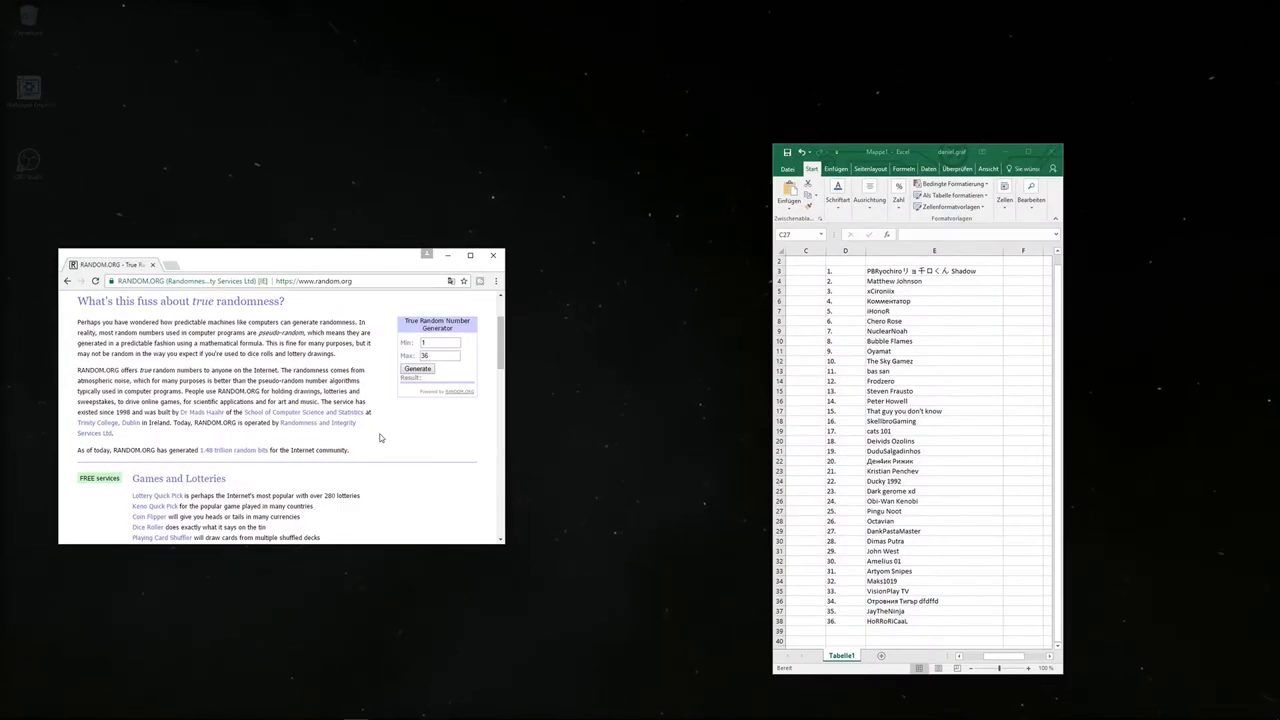
{"action": "mouse_move", "coordinate": [424, 444]}
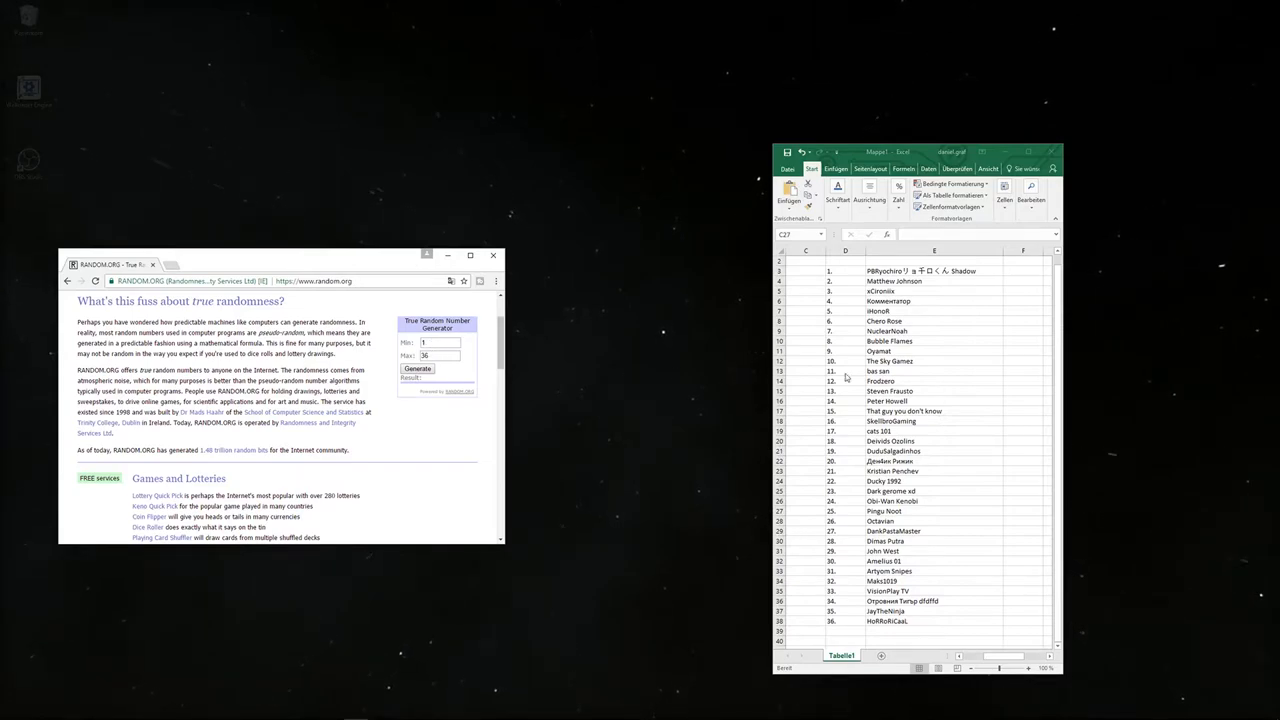
{"action": "mouse_move", "coordinate": [144, 370]}
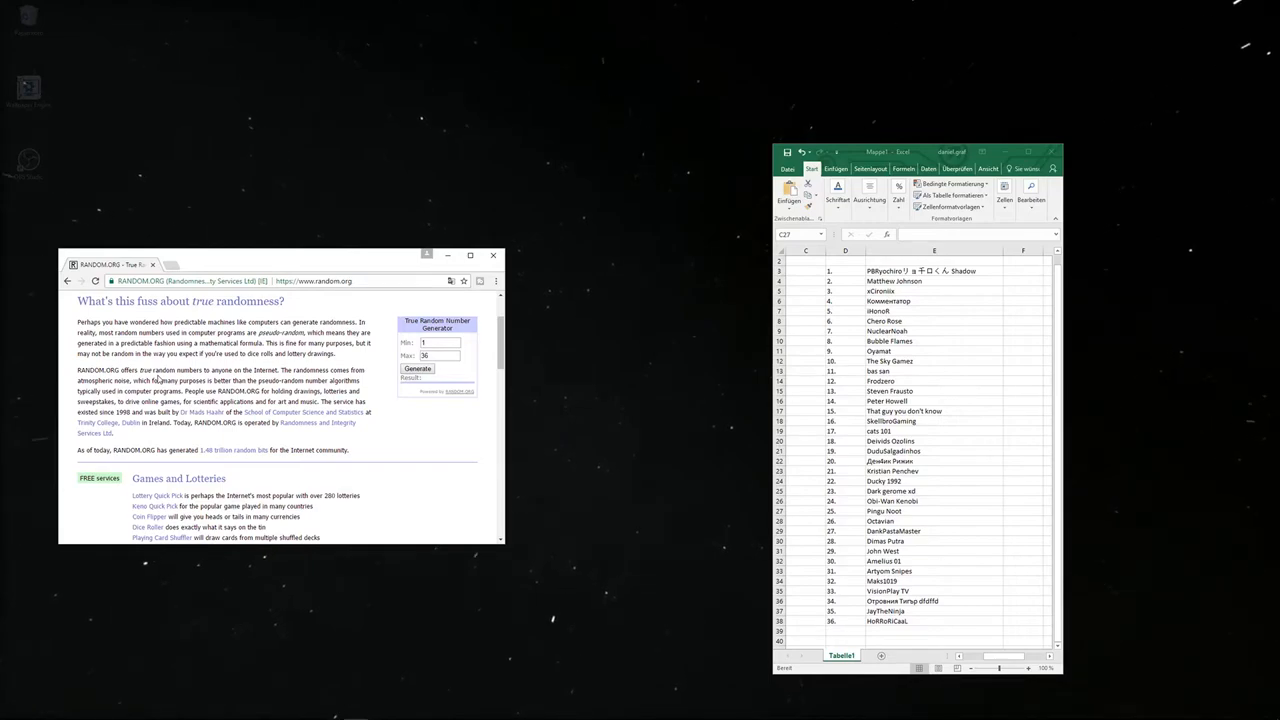
{"action": "mouse_move", "coordinate": [366, 390]}
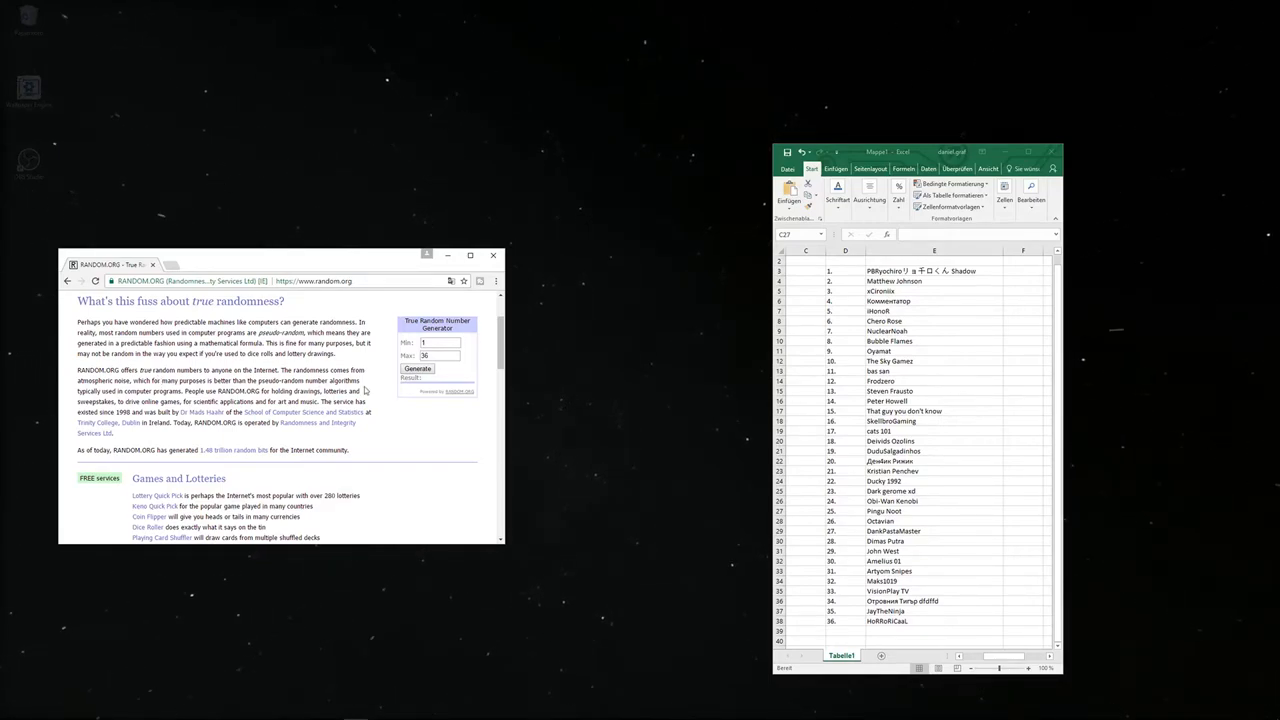
- Generate a true random number in the 1–36 range to pick the giveaway winner
{"action": "left_click", "coordinate": [418, 368]}
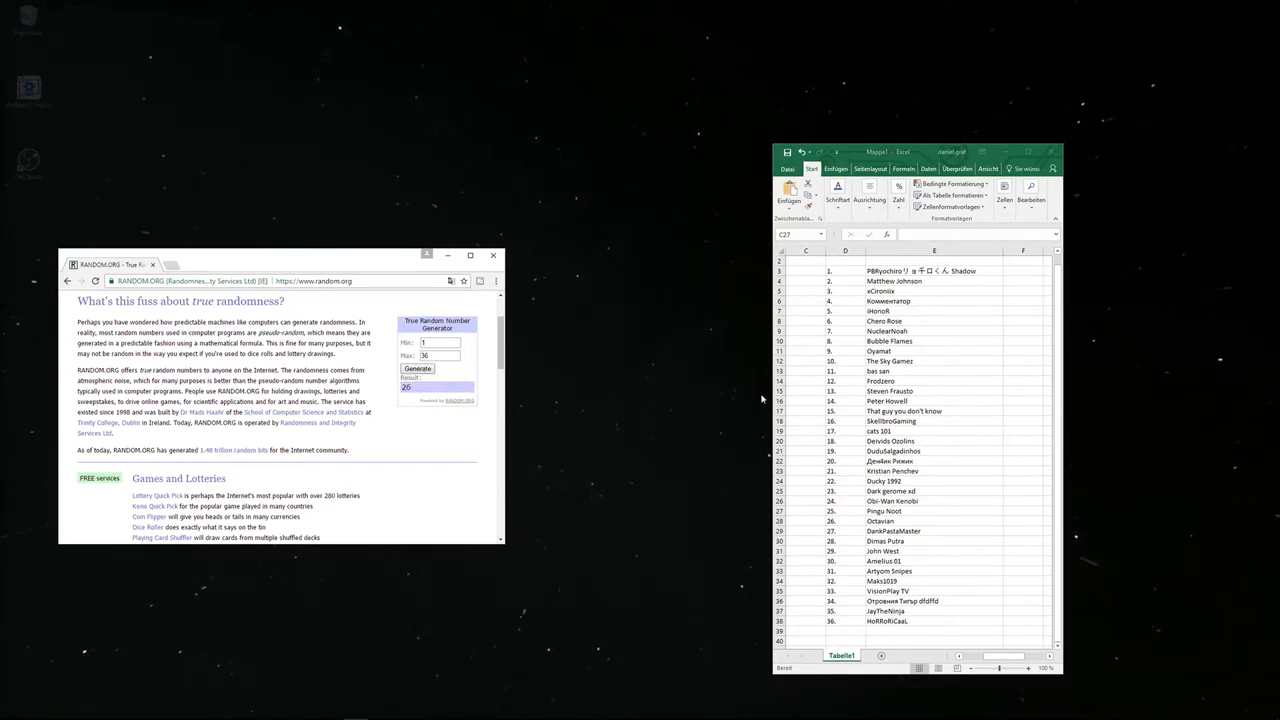